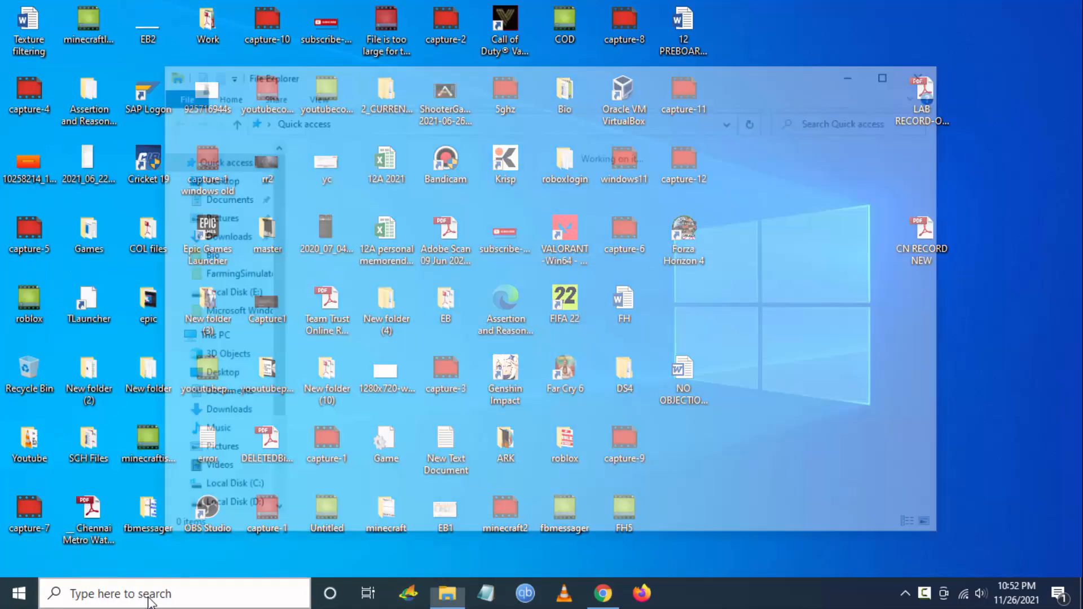
Browse from This PC through C:\Users\Admin into the Documents folder.
left_click(205, 336)
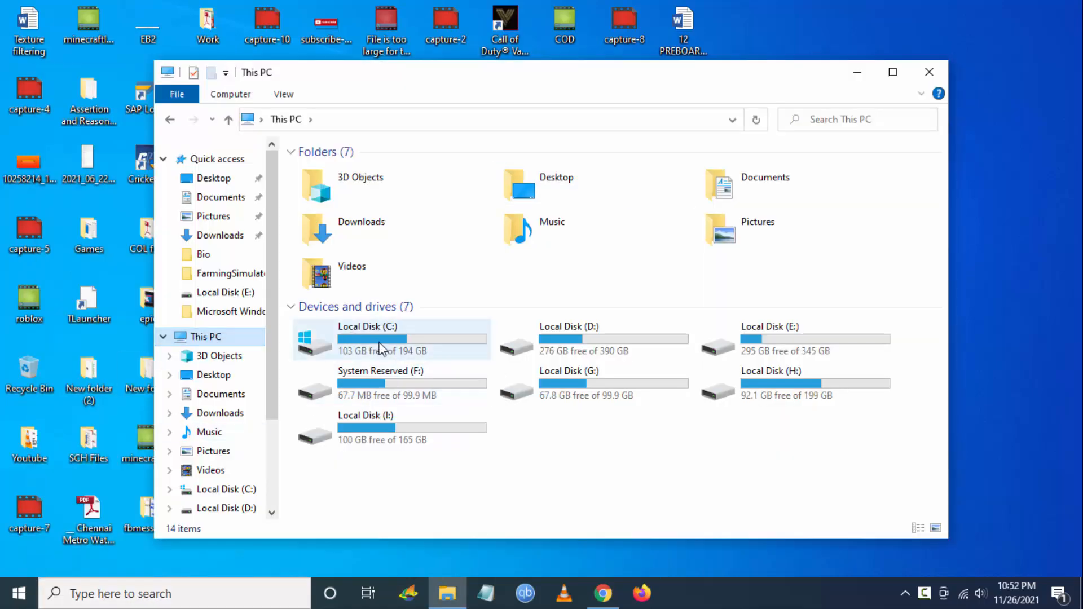
double_click(368, 339)
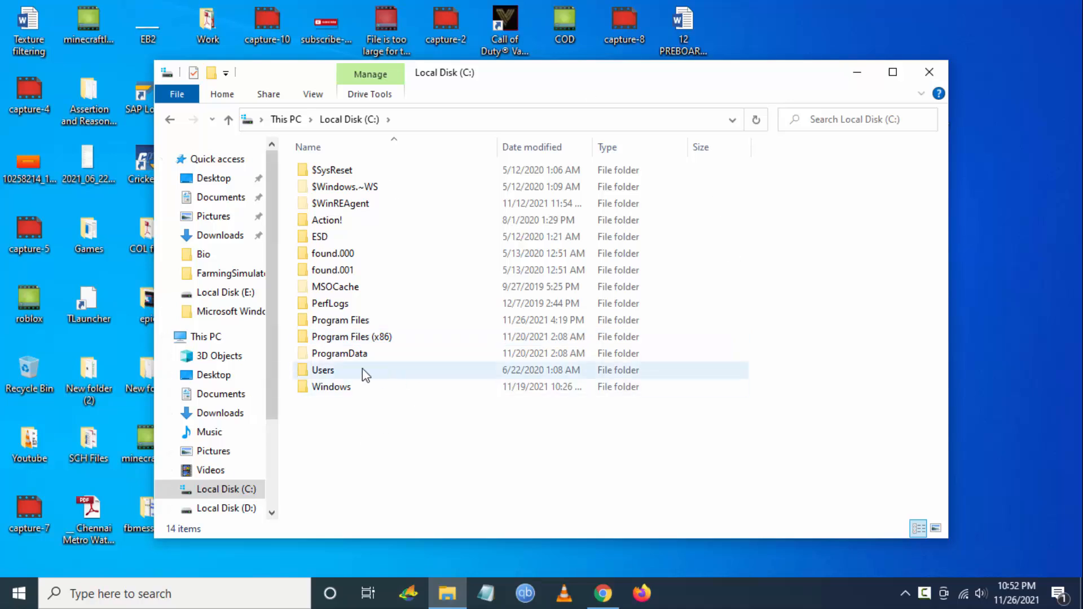
double_click(323, 370)
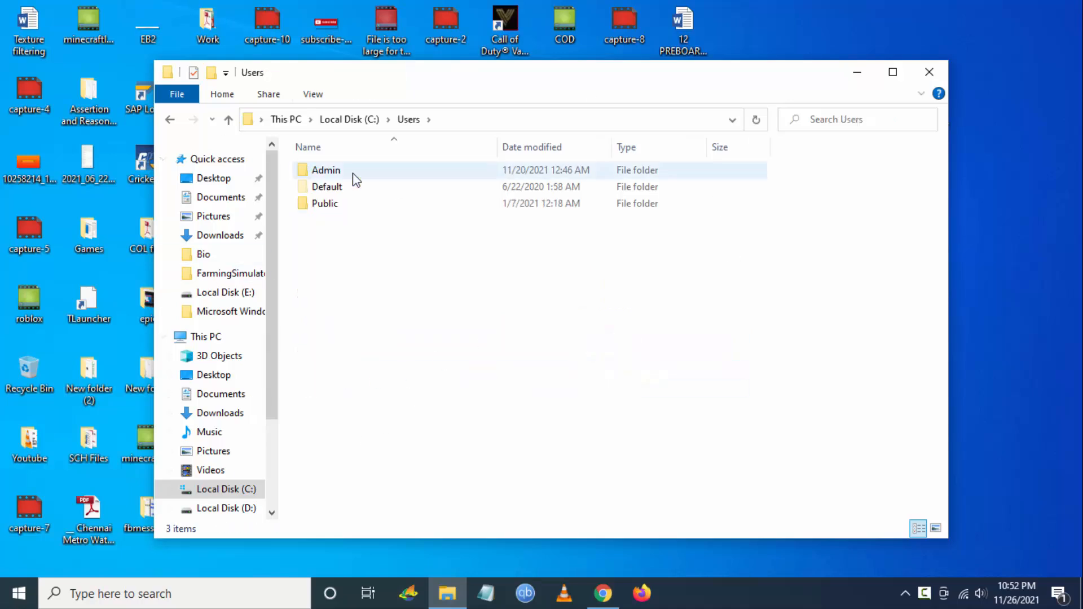
double_click(324, 170)
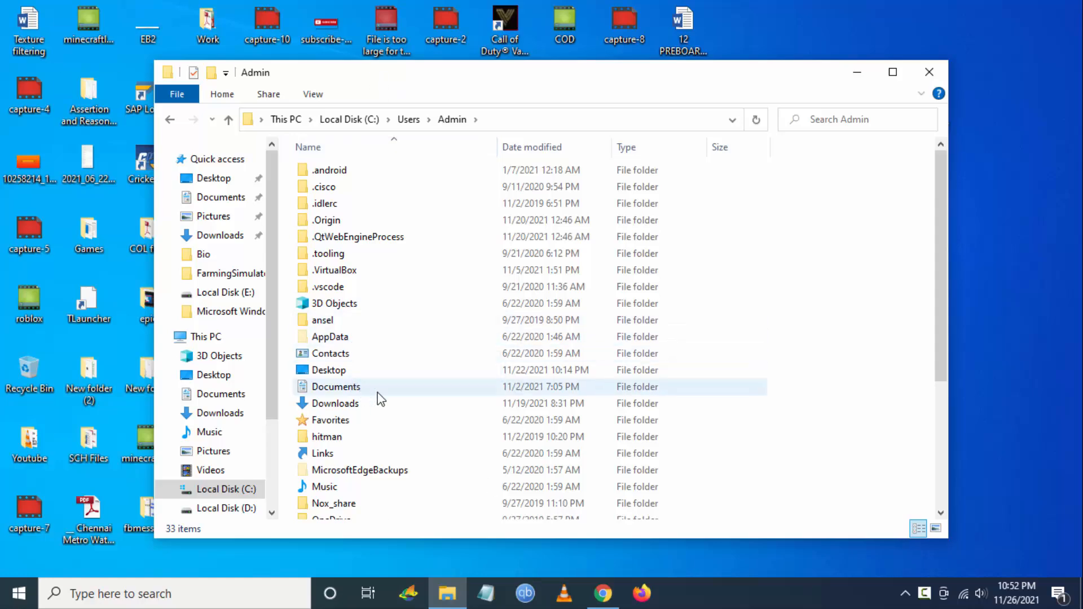
double_click(336, 386)
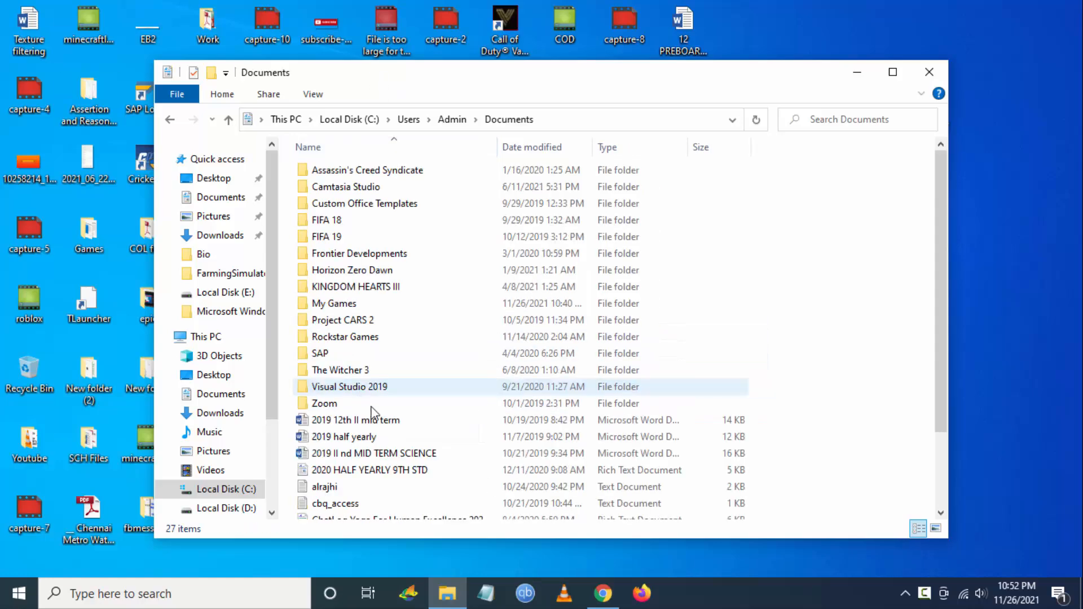
Enter My Games and then the FarmingSimulator2022 folder with its XML settings files.
left_click(334, 303)
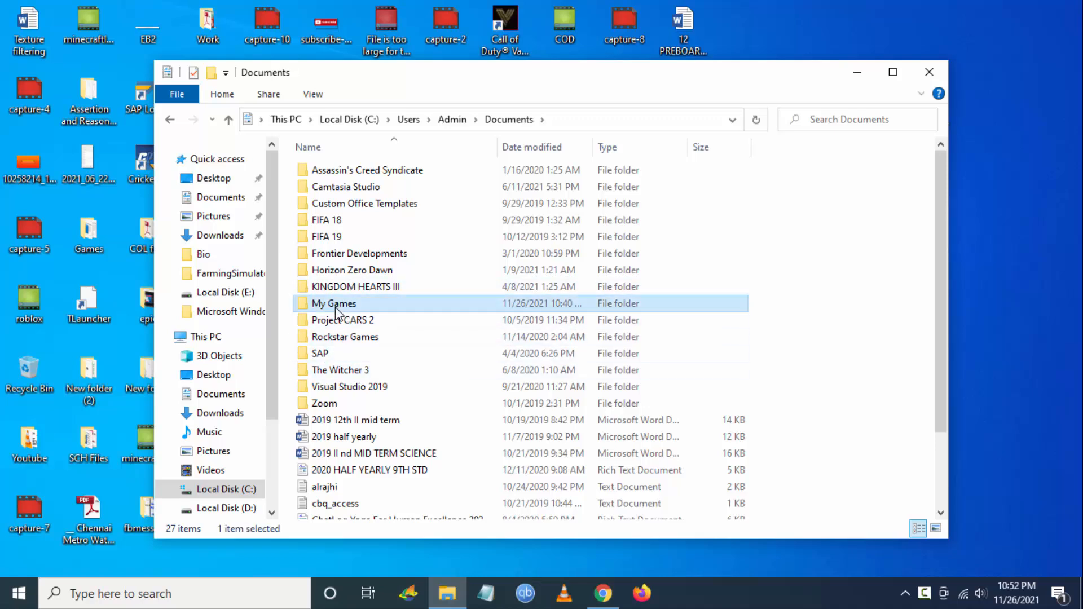
double_click(334, 304)
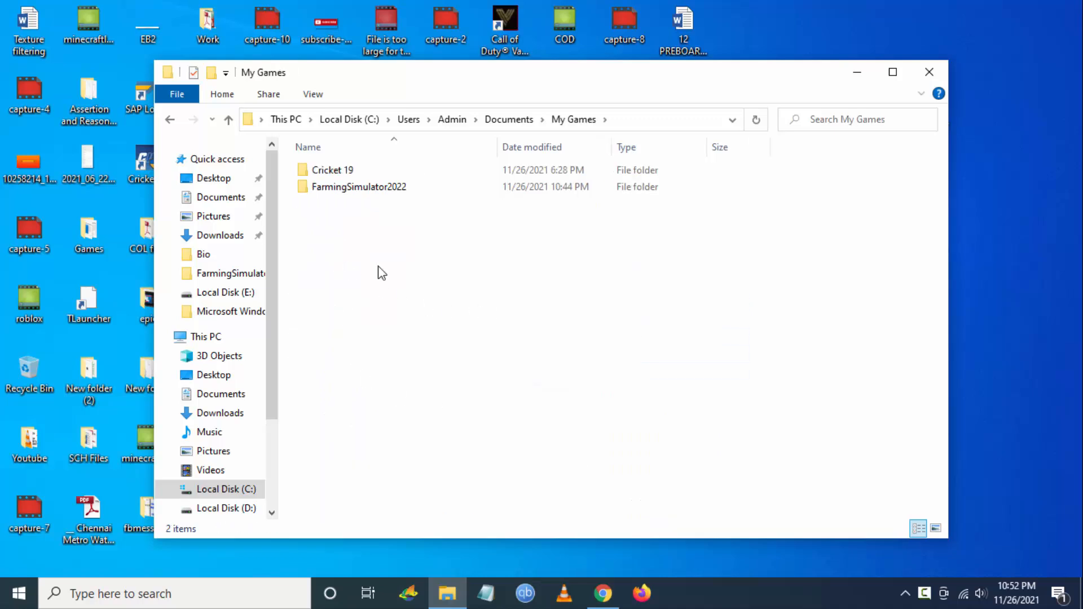
double_click(359, 186)
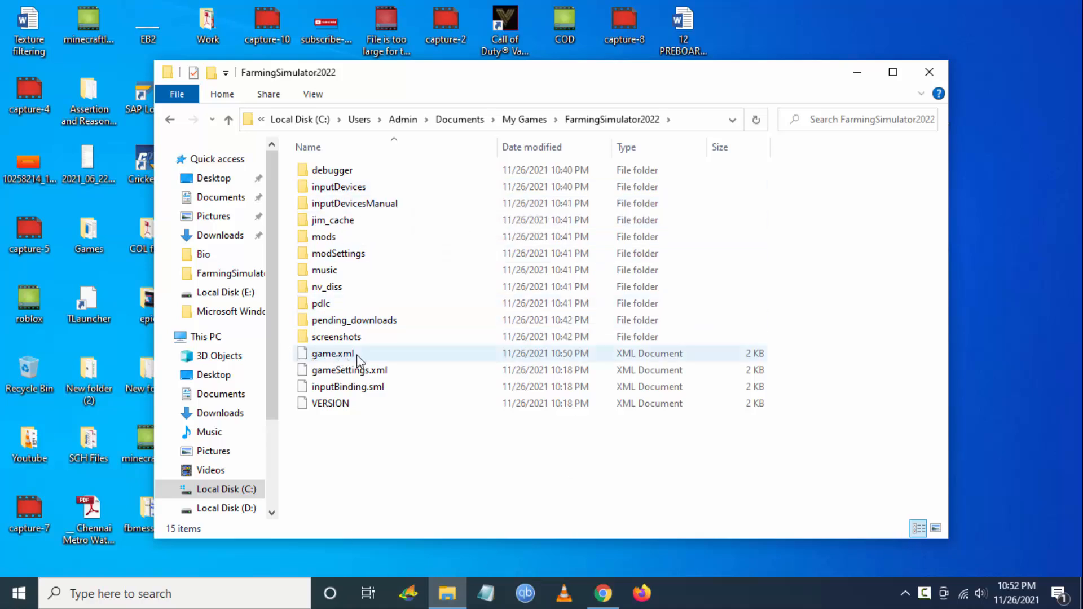
Edit game.xml in Notepad so the renderer reads D3D_11 instead of D3D_12, then save.
right_click(332, 353)
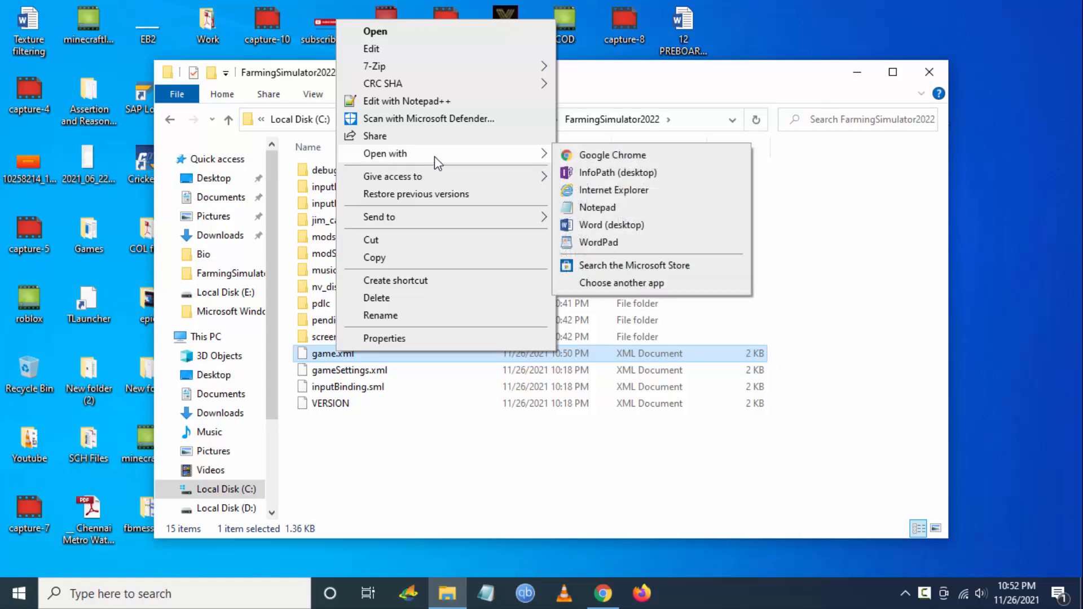
left_click(596, 208)
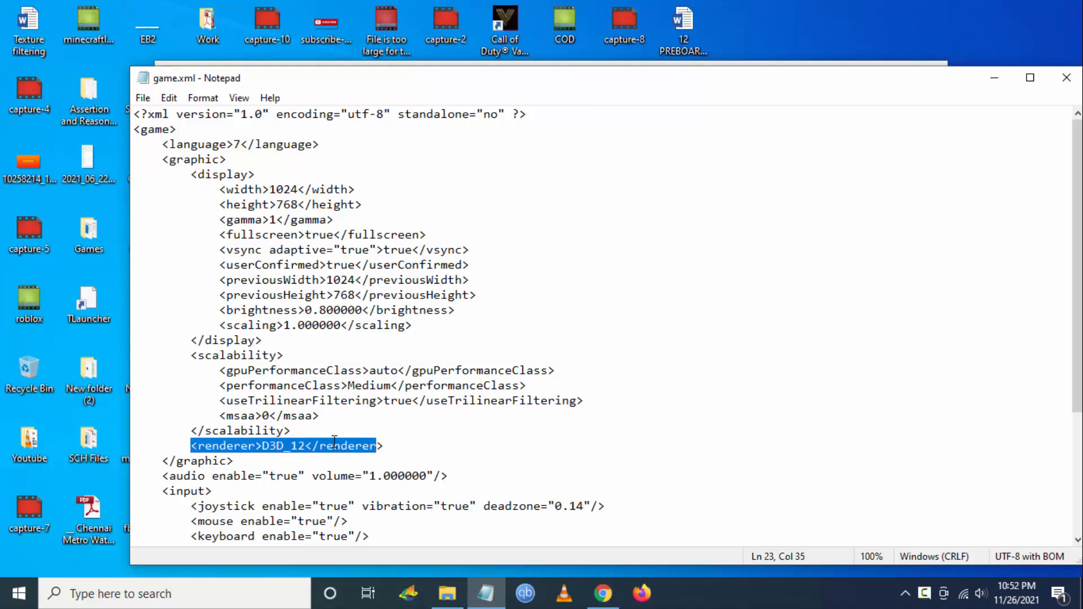
left_click(384, 446)
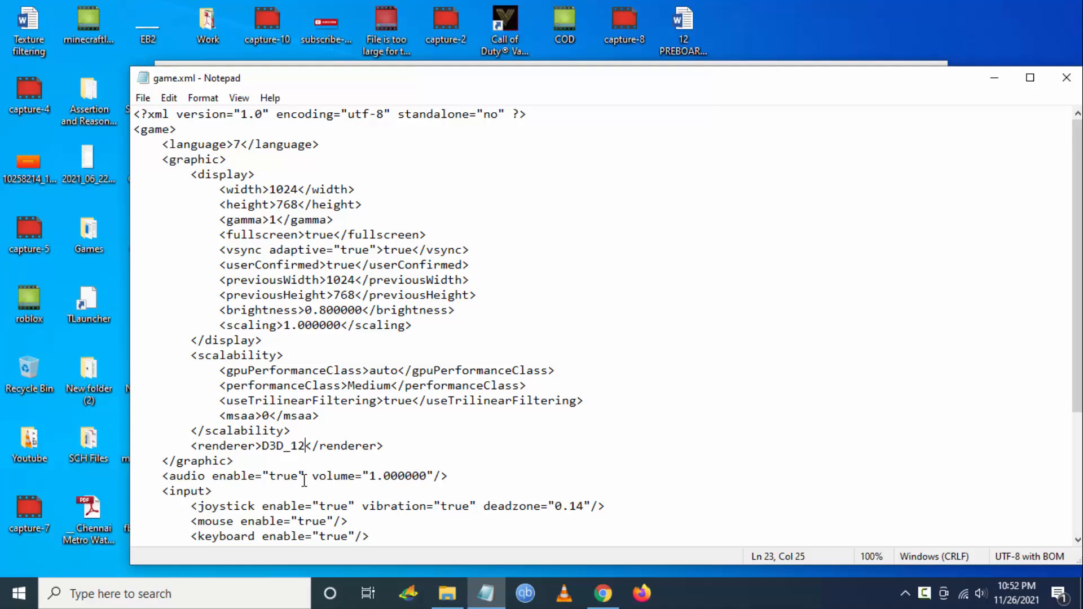
left_click(142, 97)
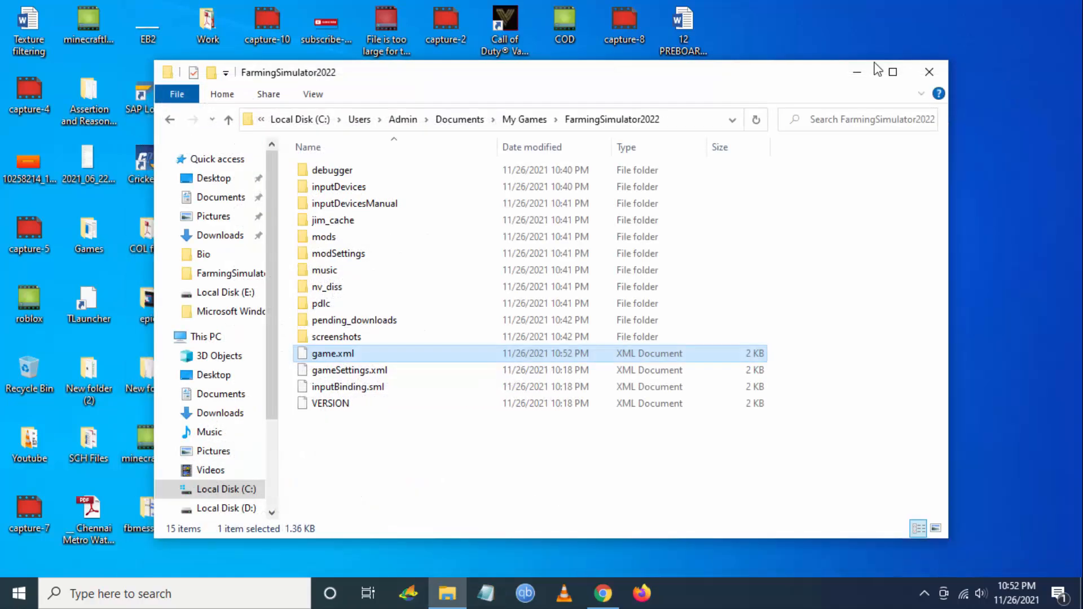
mouse_move(386, 493)
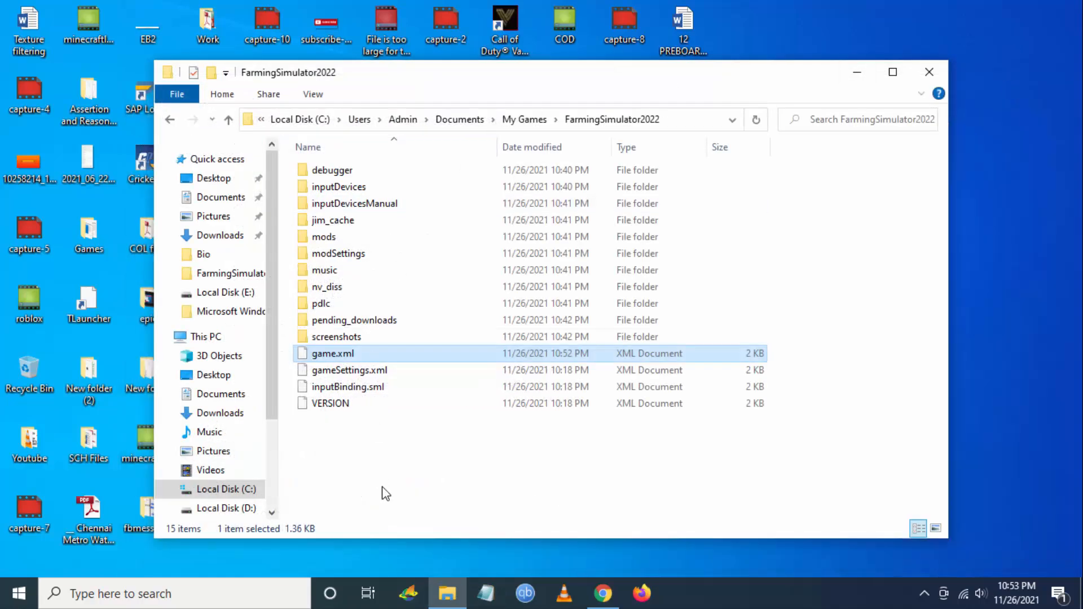
Edit game.xml again so the renderer reads D3D_10, save it and close Notepad.
right_click(331, 353)
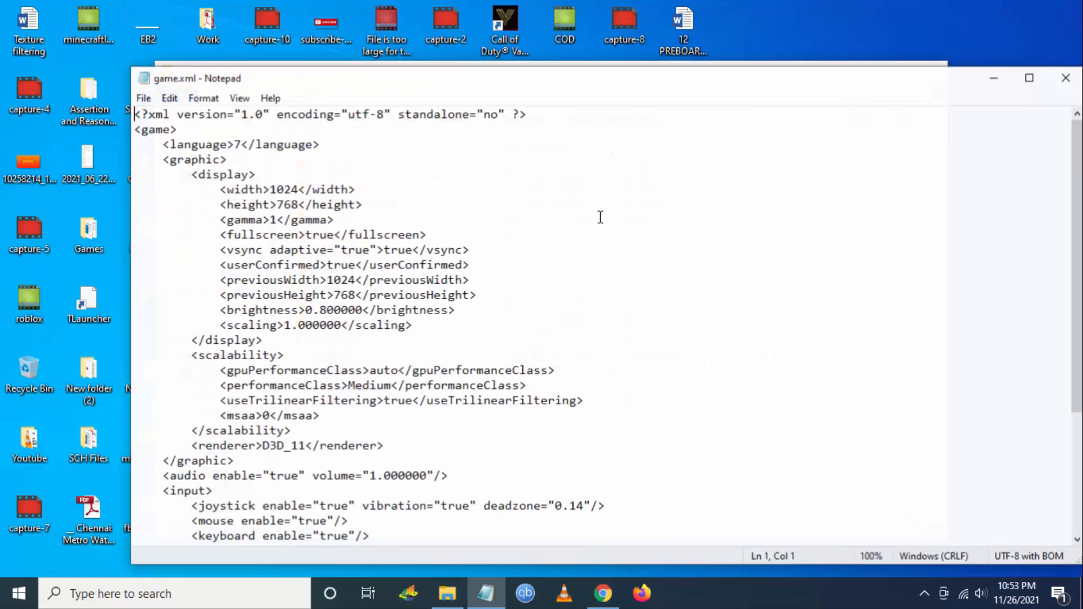
left_click(312, 475)
type("0")
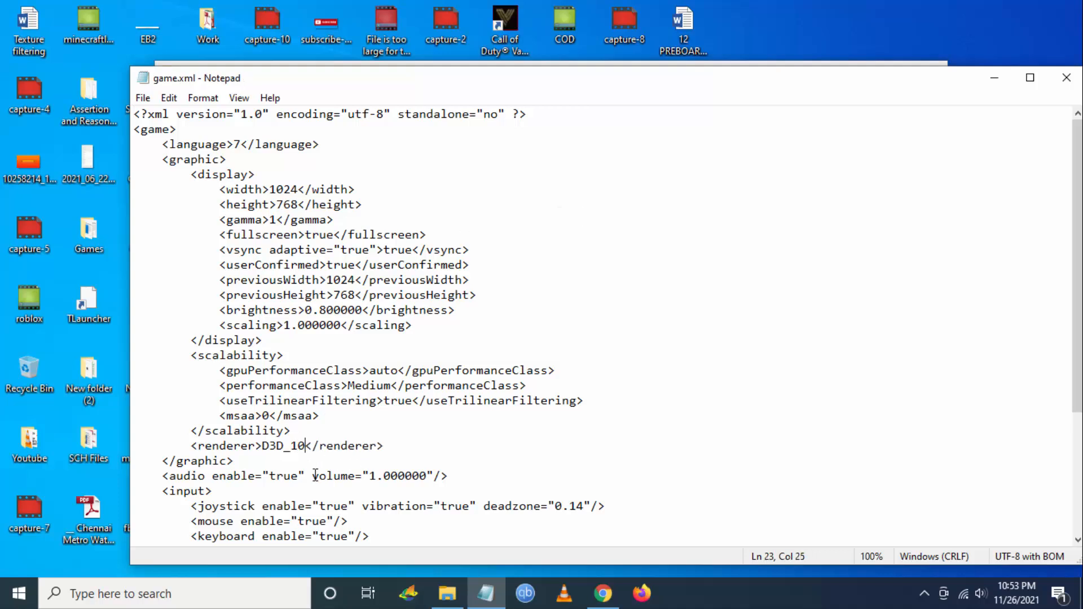
mouse_move(1066, 78)
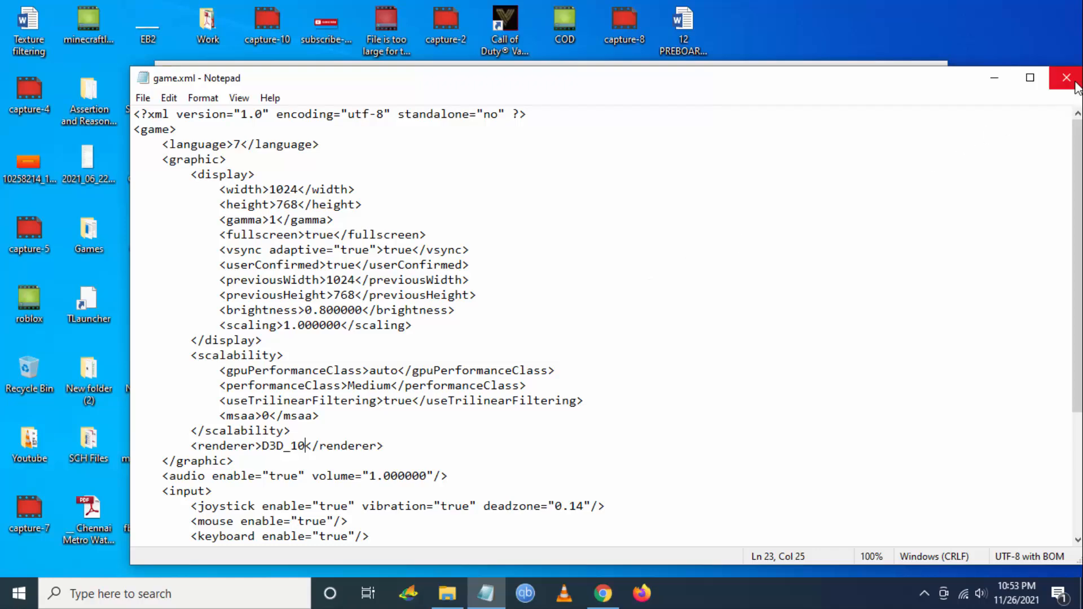
mouse_move(1066, 78)
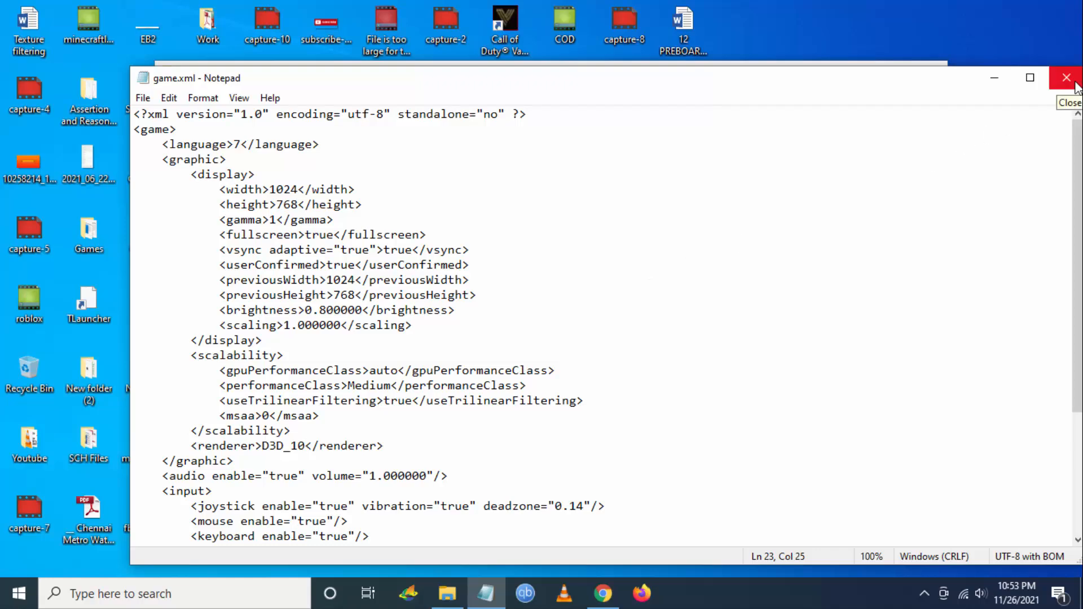
left_click(1065, 78)
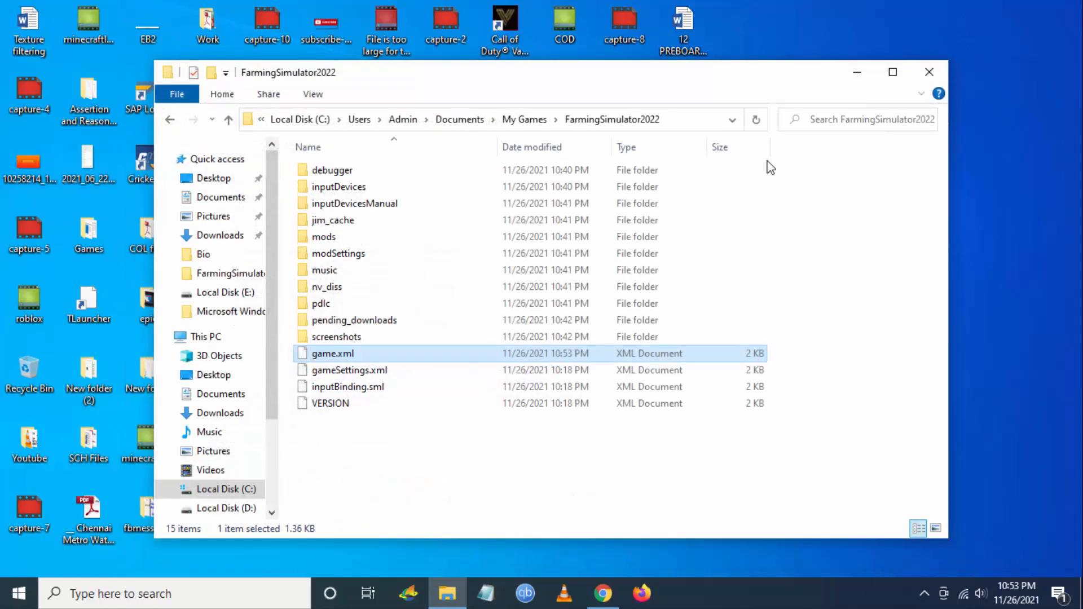
mouse_move(576, 364)
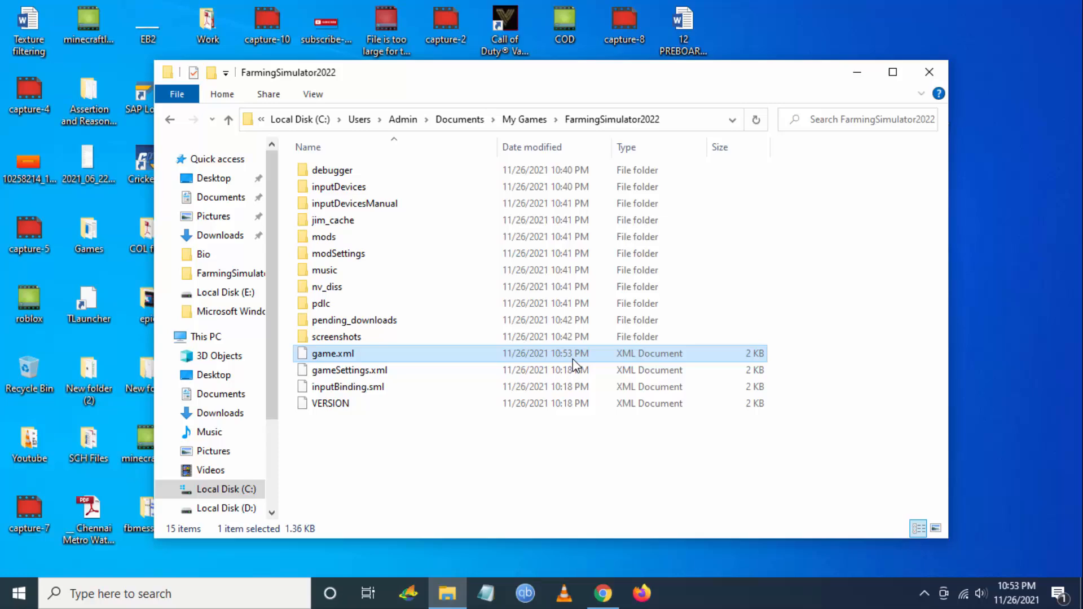
Launch NVIDIA GeForce Experience from the hidden system tray icons.
left_click(928, 72)
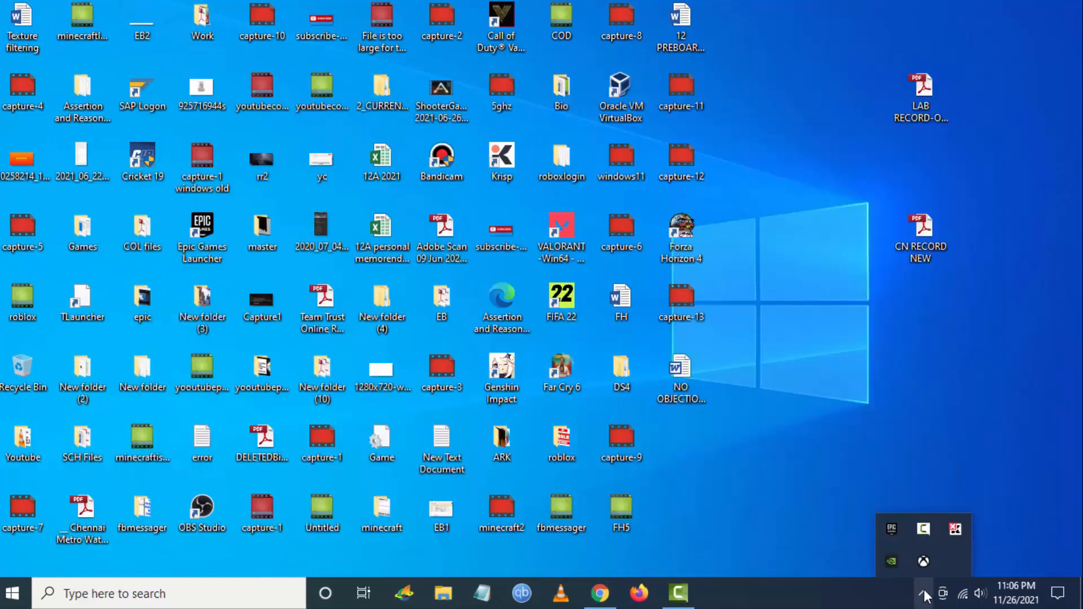
mouse_move(822, 565)
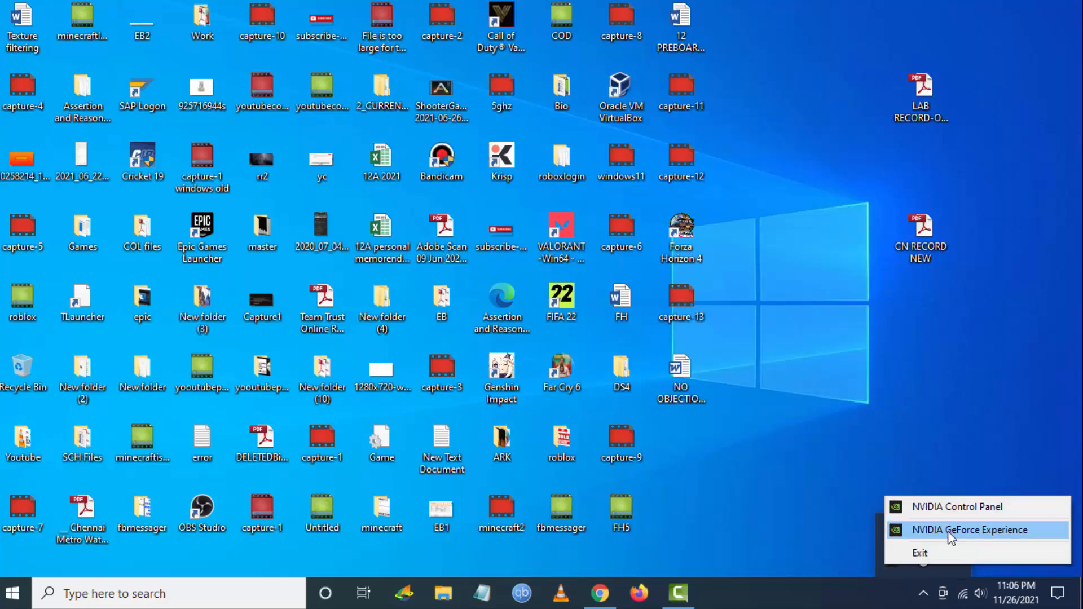
left_click(970, 530)
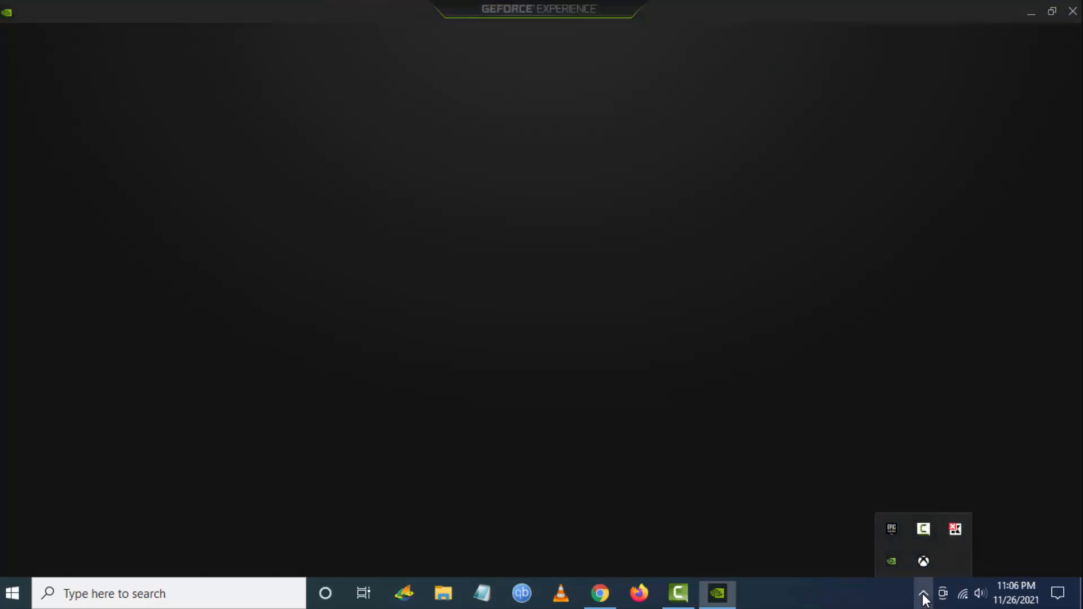
left_click(718, 593)
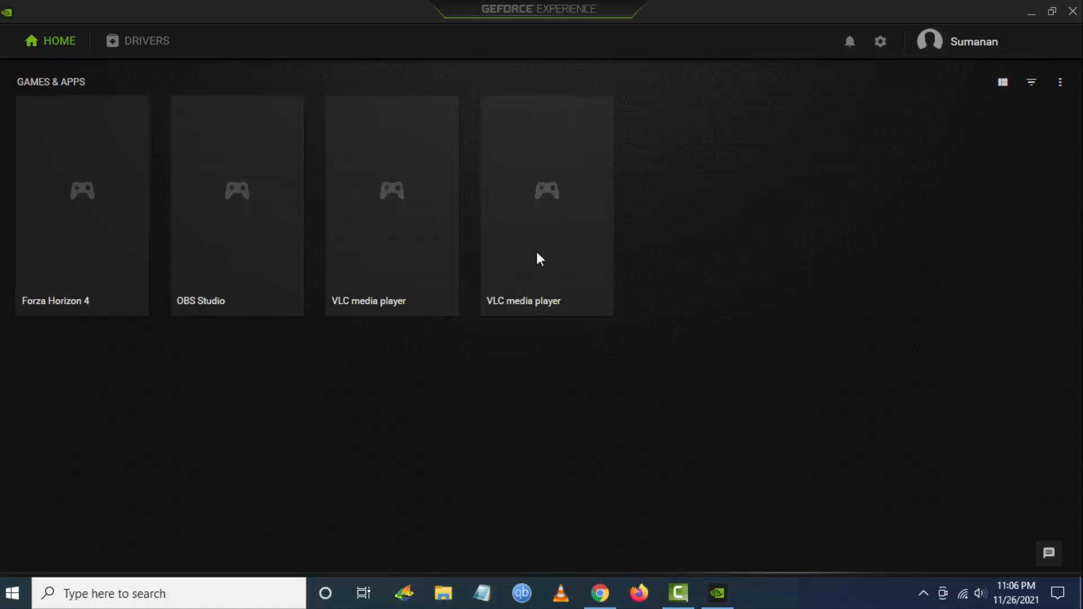
Run a driver update check confirming Game Ready Driver 472.12 is installed, and dismiss the notice.
left_click(145, 41)
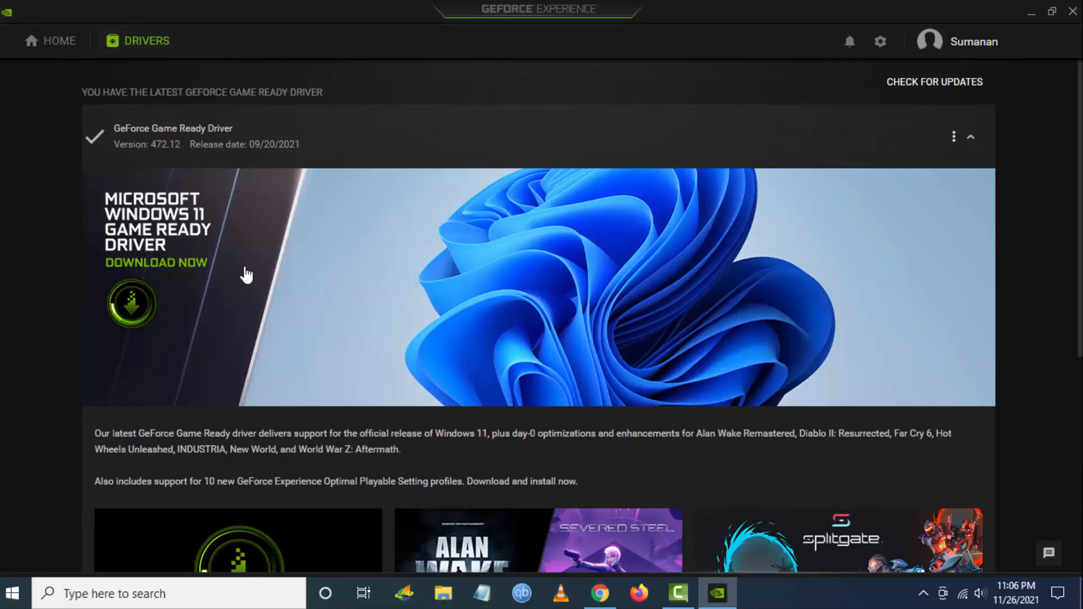
mouse_move(970, 148)
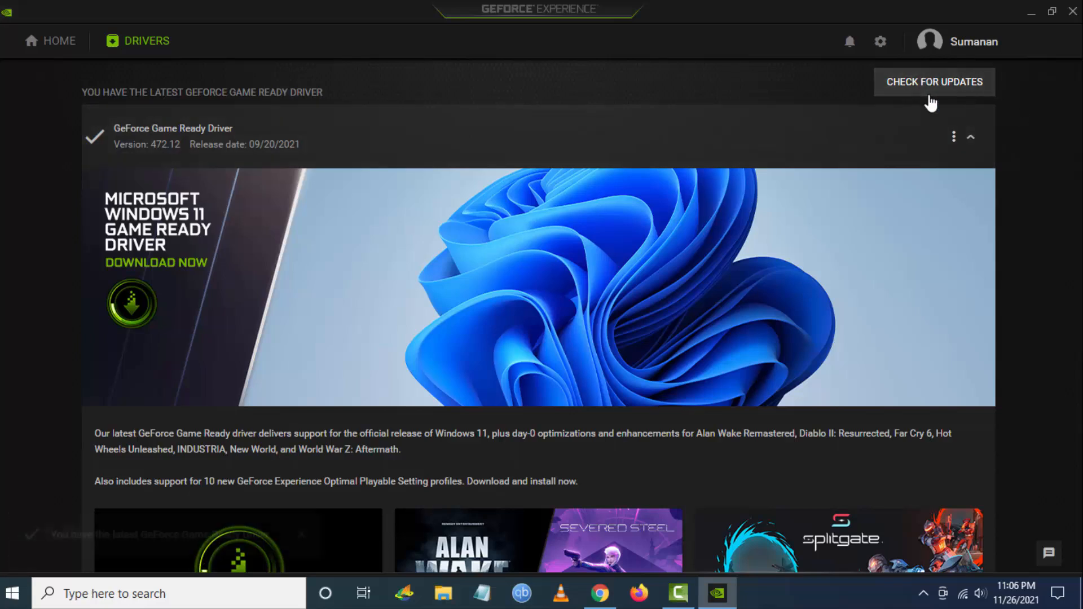
left_click(933, 82)
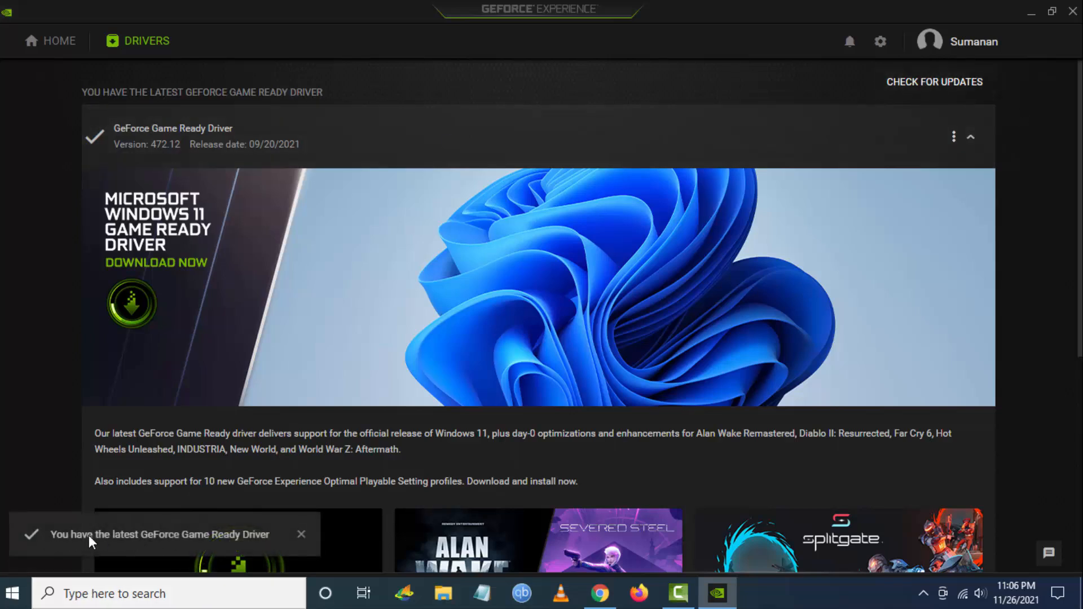
mouse_move(201, 550)
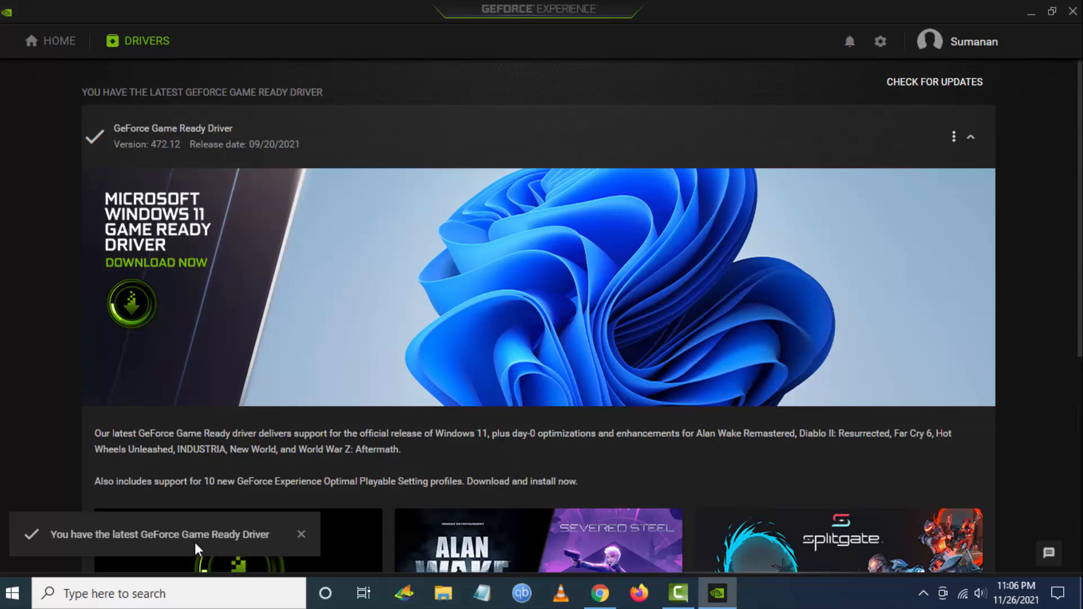
left_click(301, 534)
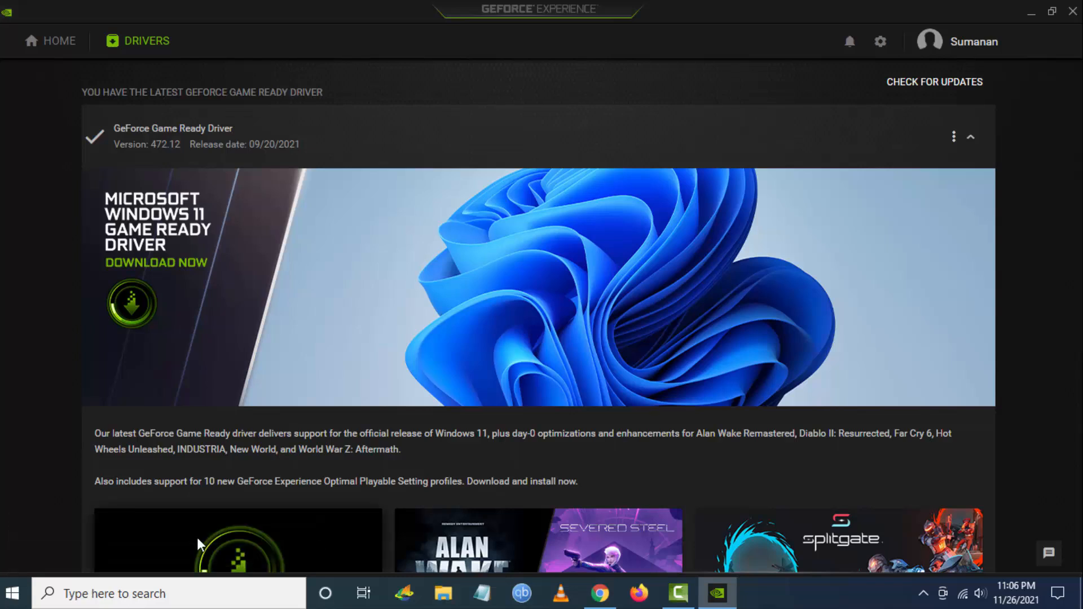
mouse_move(927, 255)
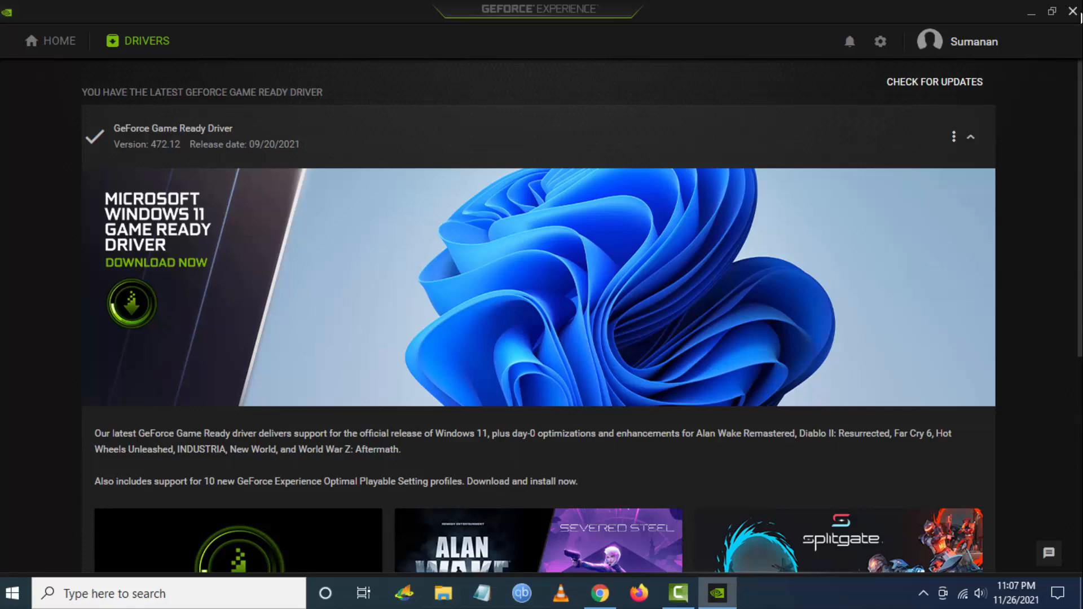
mouse_move(1072, 12)
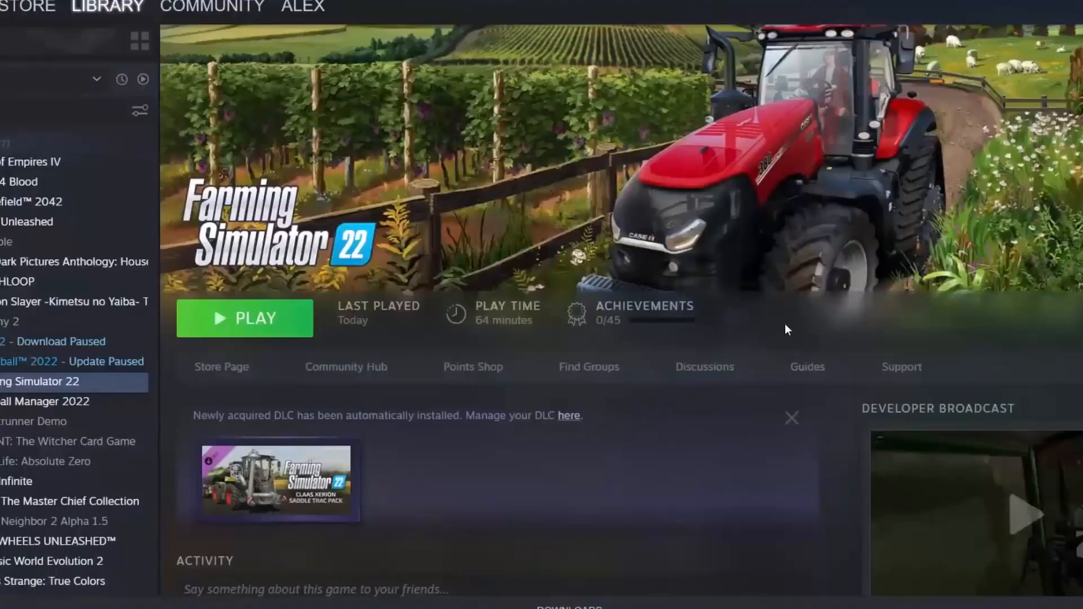
mouse_move(27, 390)
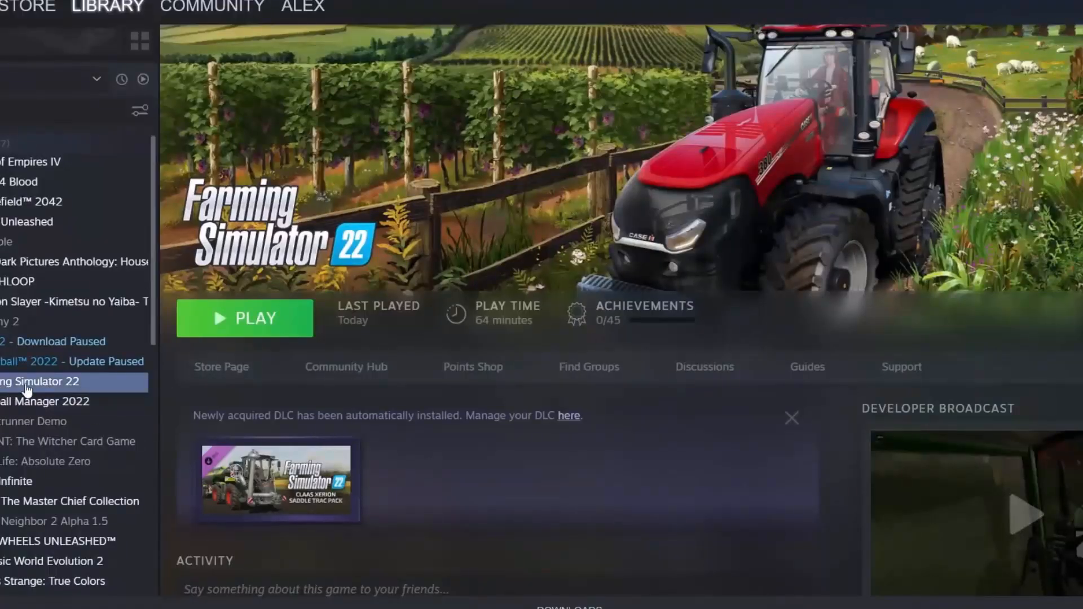
Set Farming Simulator 22's Steam launch option to -dx11 in its properties and close them.
right_click(42, 381)
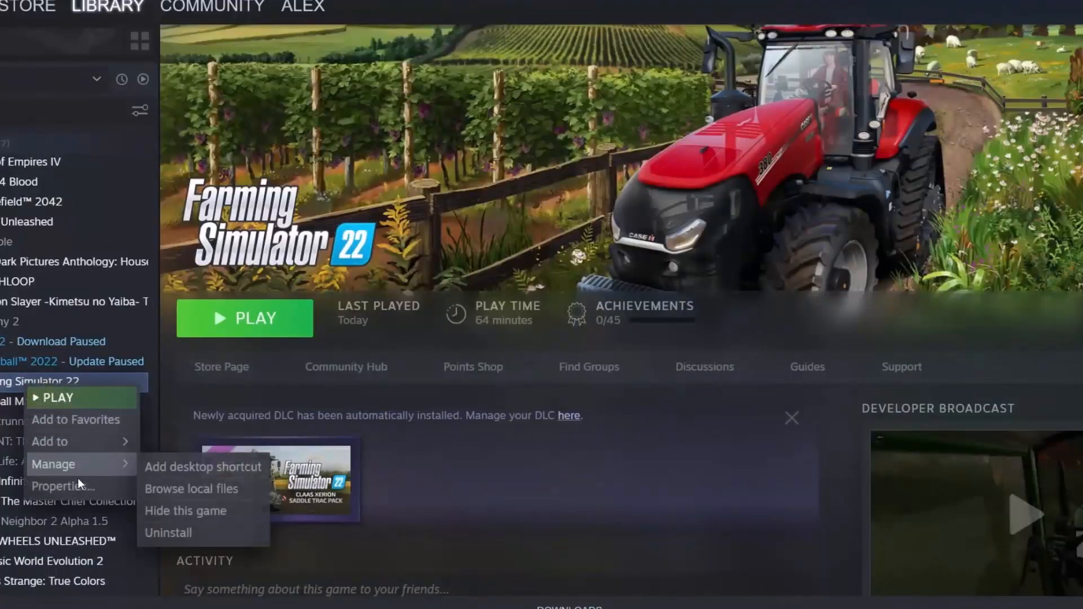
left_click(62, 485)
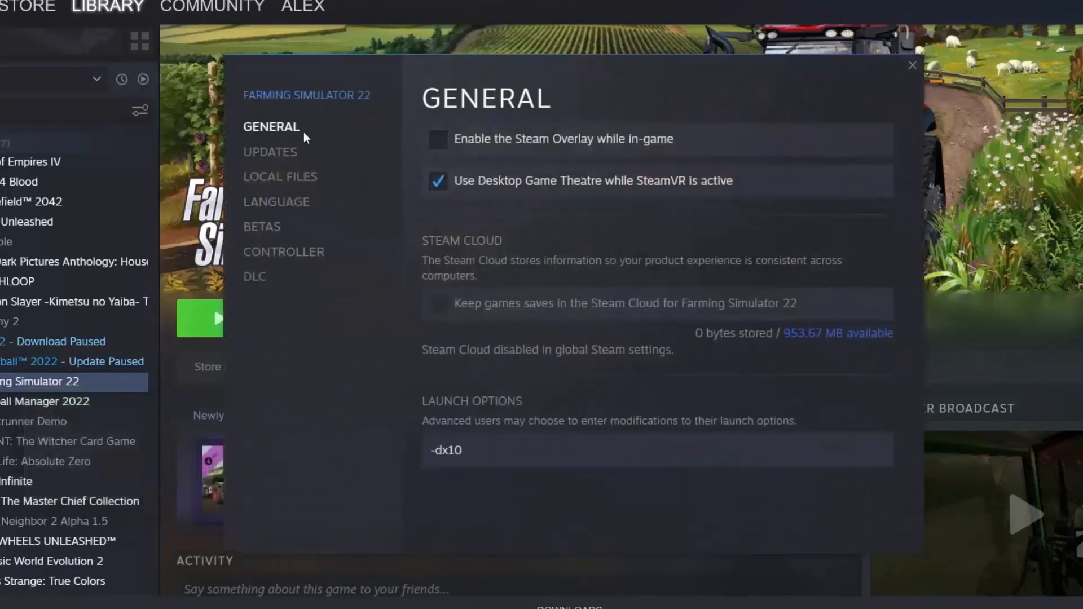
mouse_move(437, 398)
type("1")
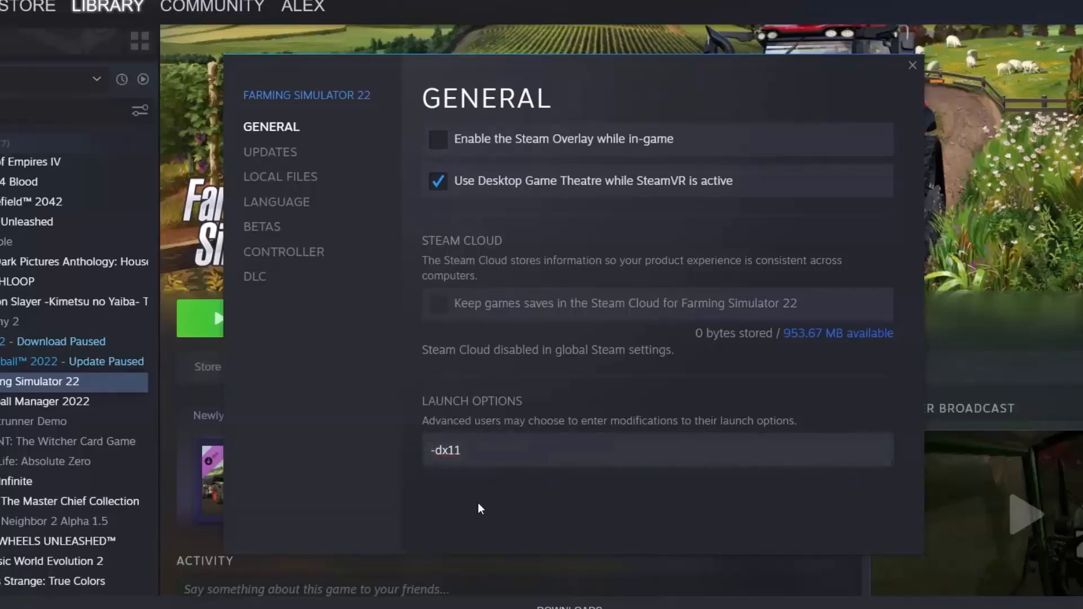
left_click(911, 65)
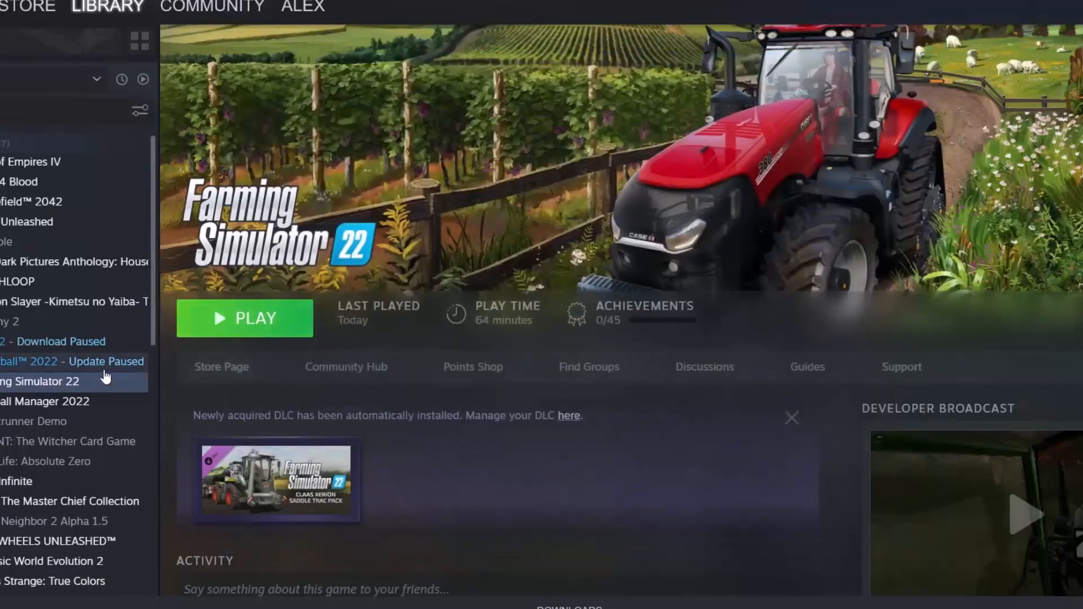
Set Farming Simulator 22's Steam launch option back to -dx10 and close its properties.
right_click(41, 380)
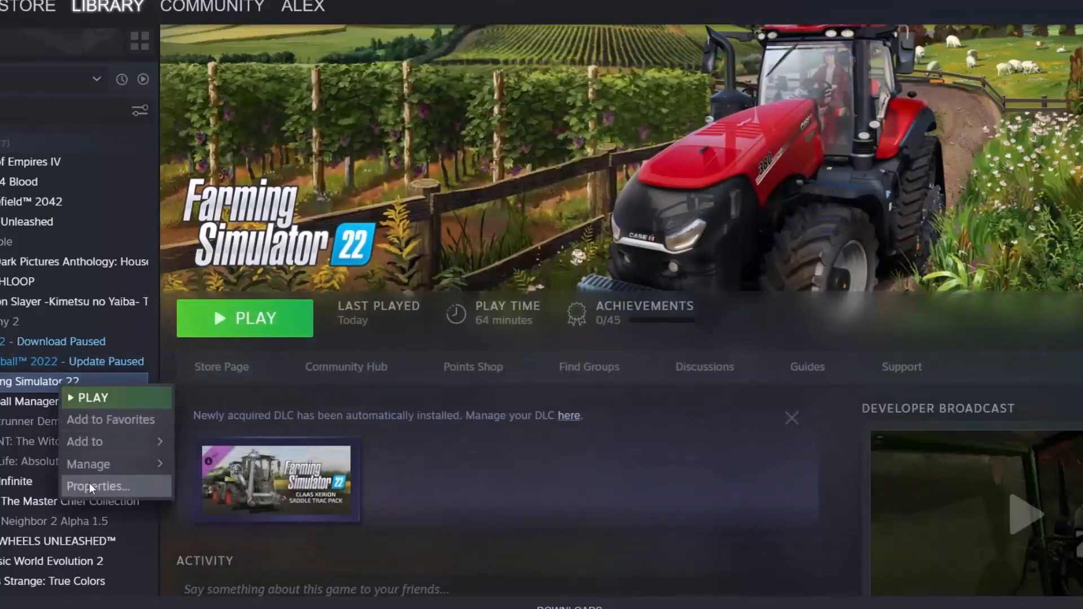
left_click(97, 486)
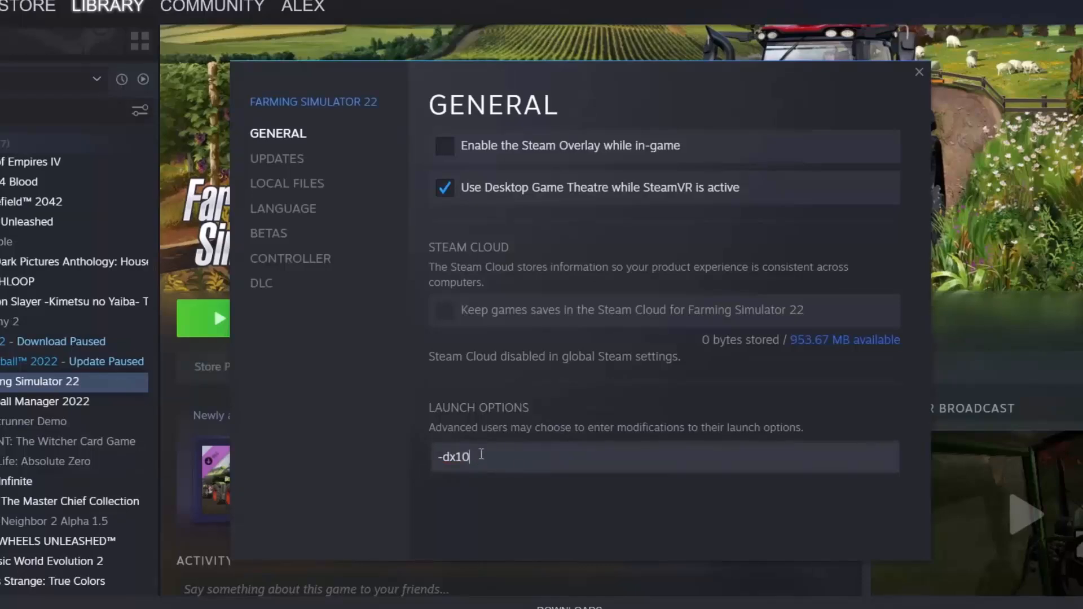
left_click(918, 72)
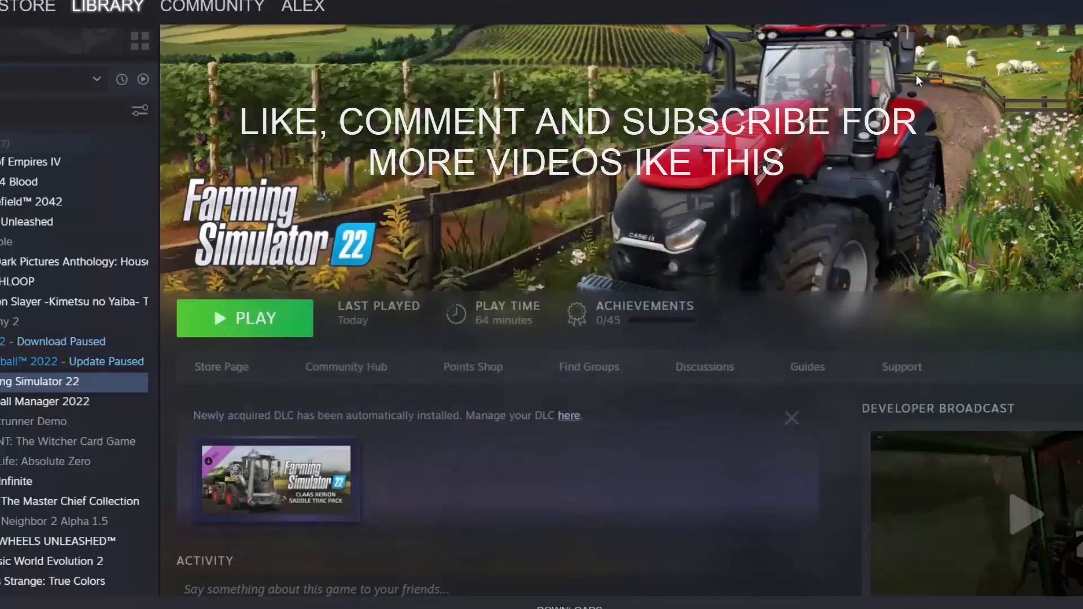